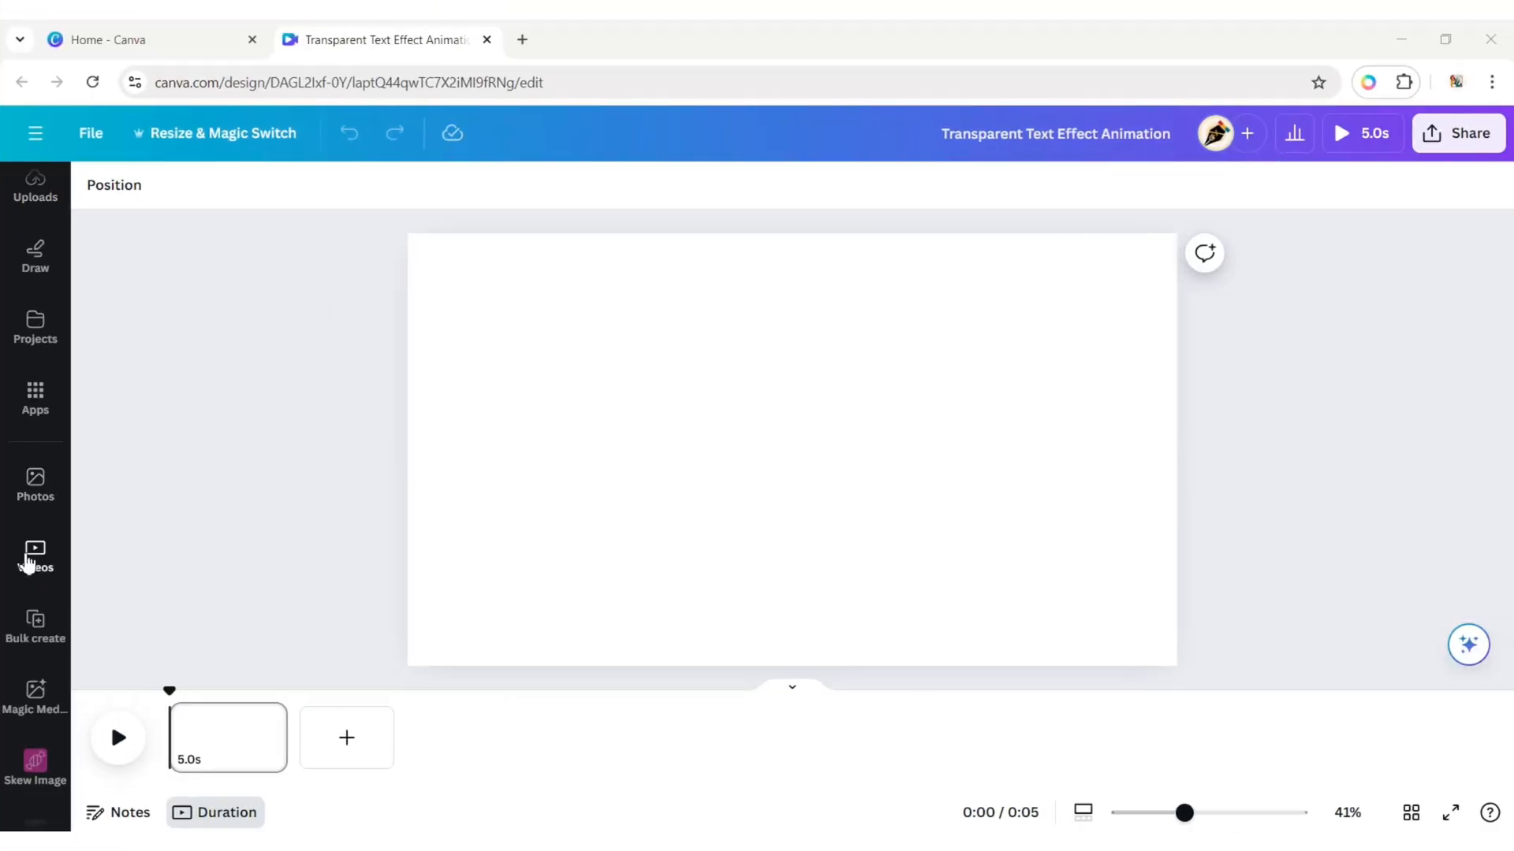
Search the stock video library for 'pouring red wine' and browse the clip results
left_click(34, 555)
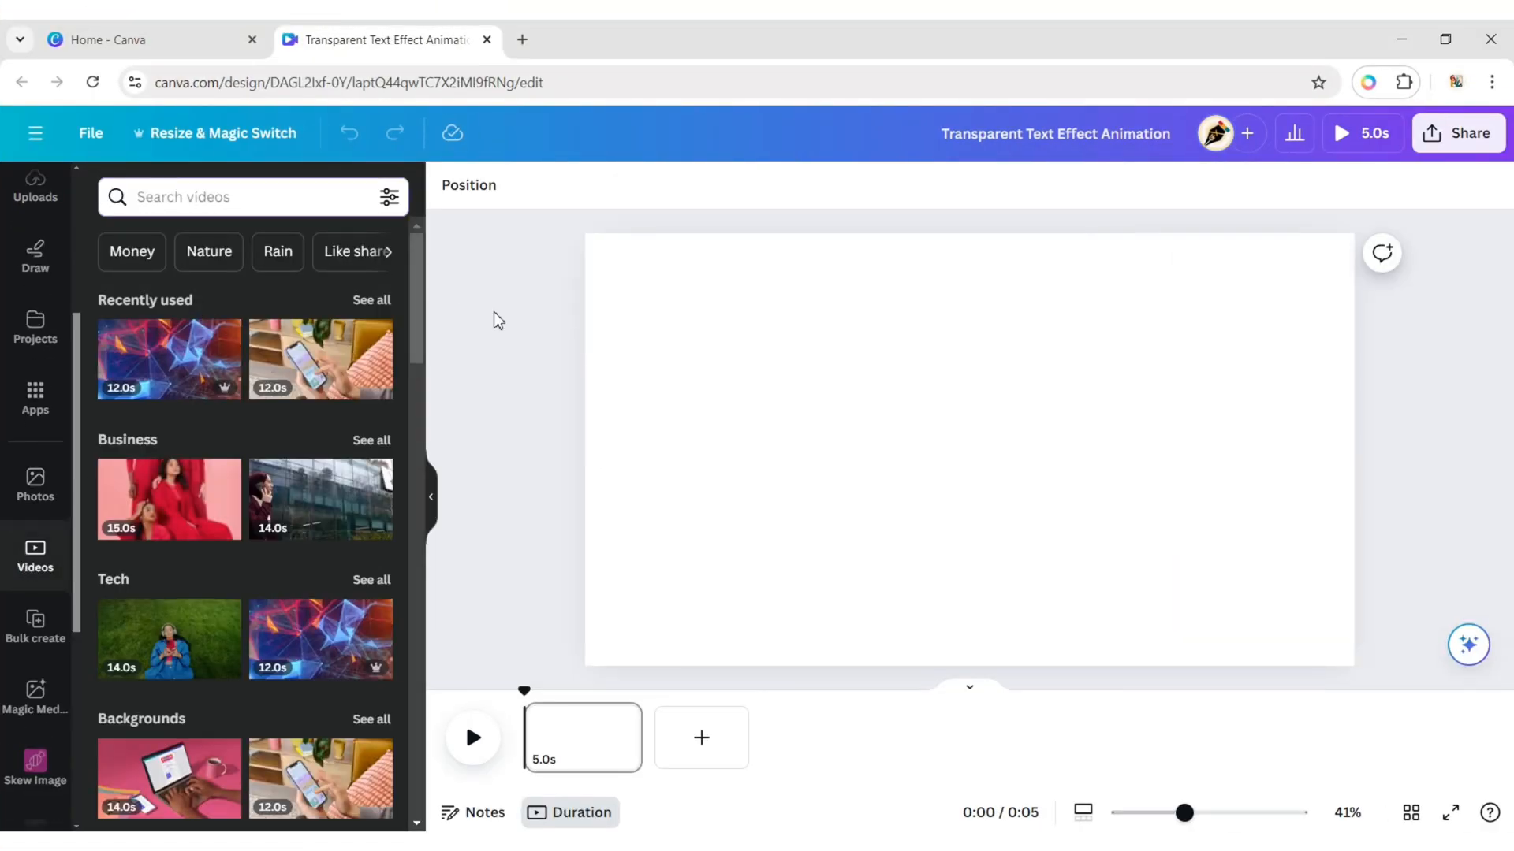
type("pouring red wine")
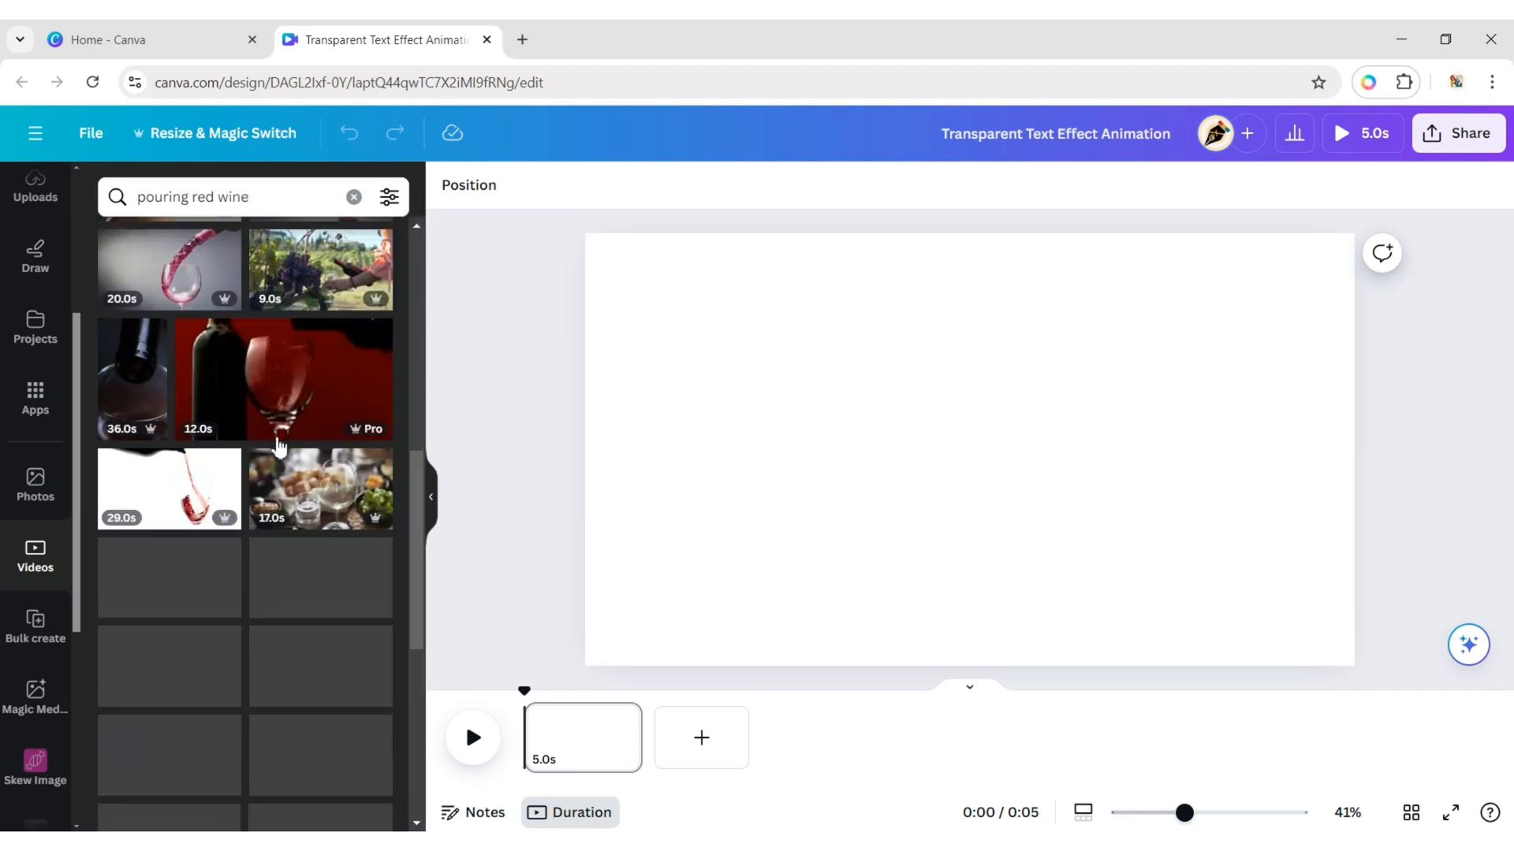
scroll("down", 3)
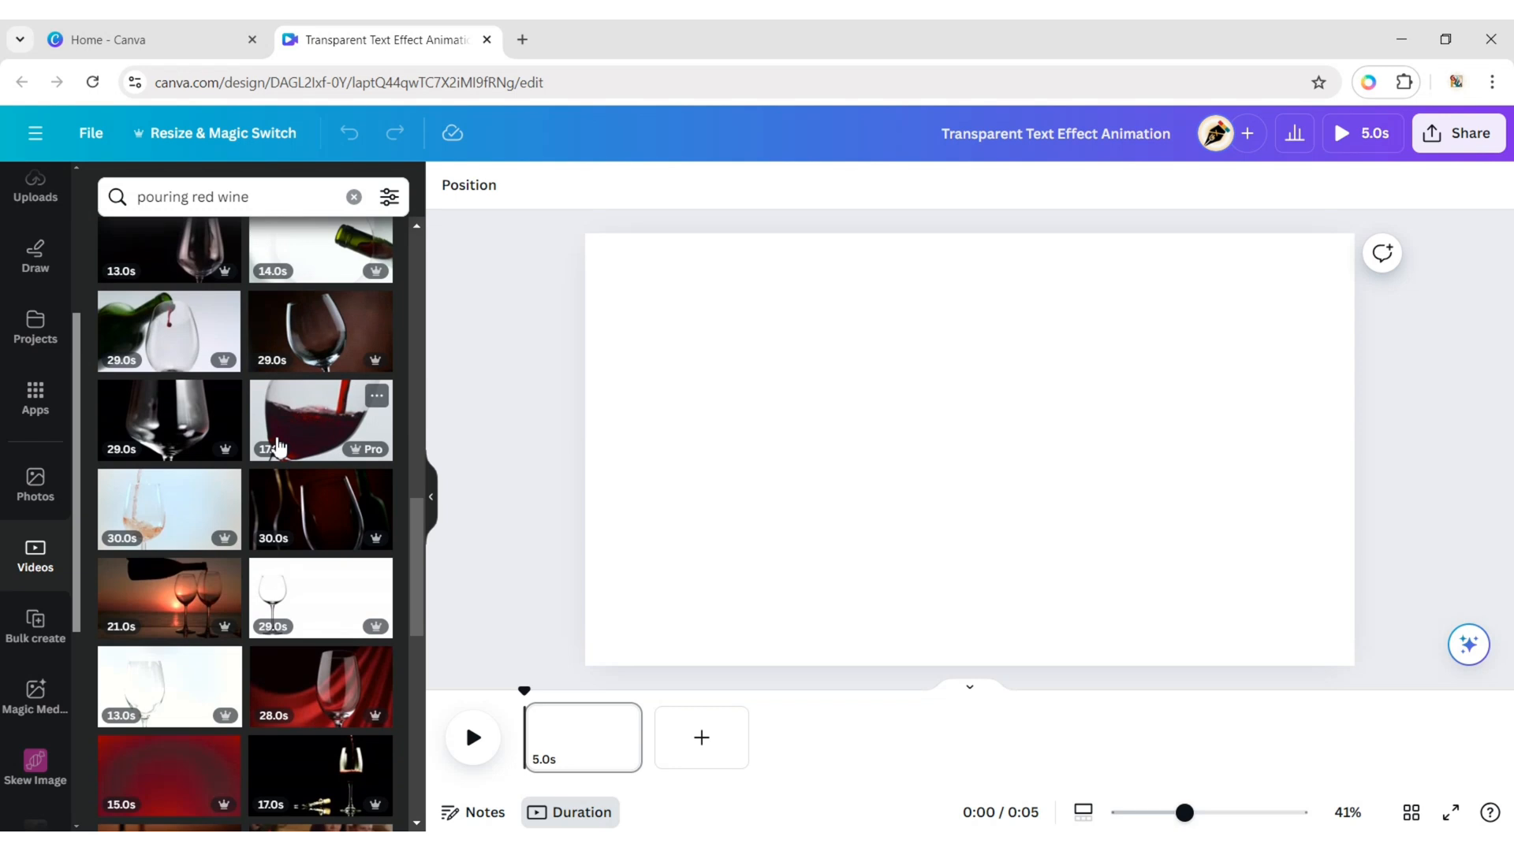
scroll("down", 3)
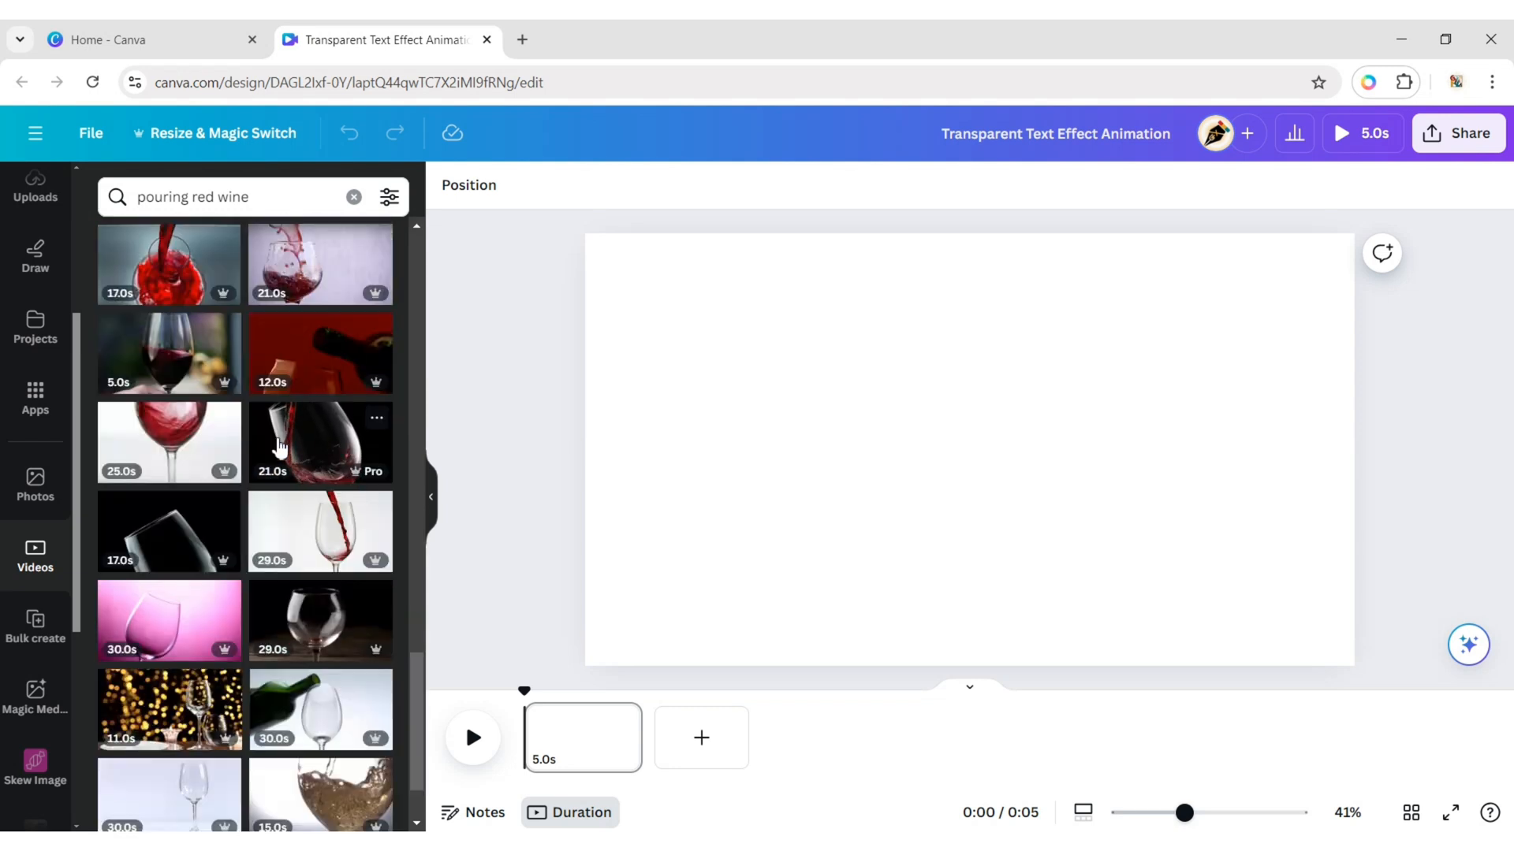
mouse_move(330, 548)
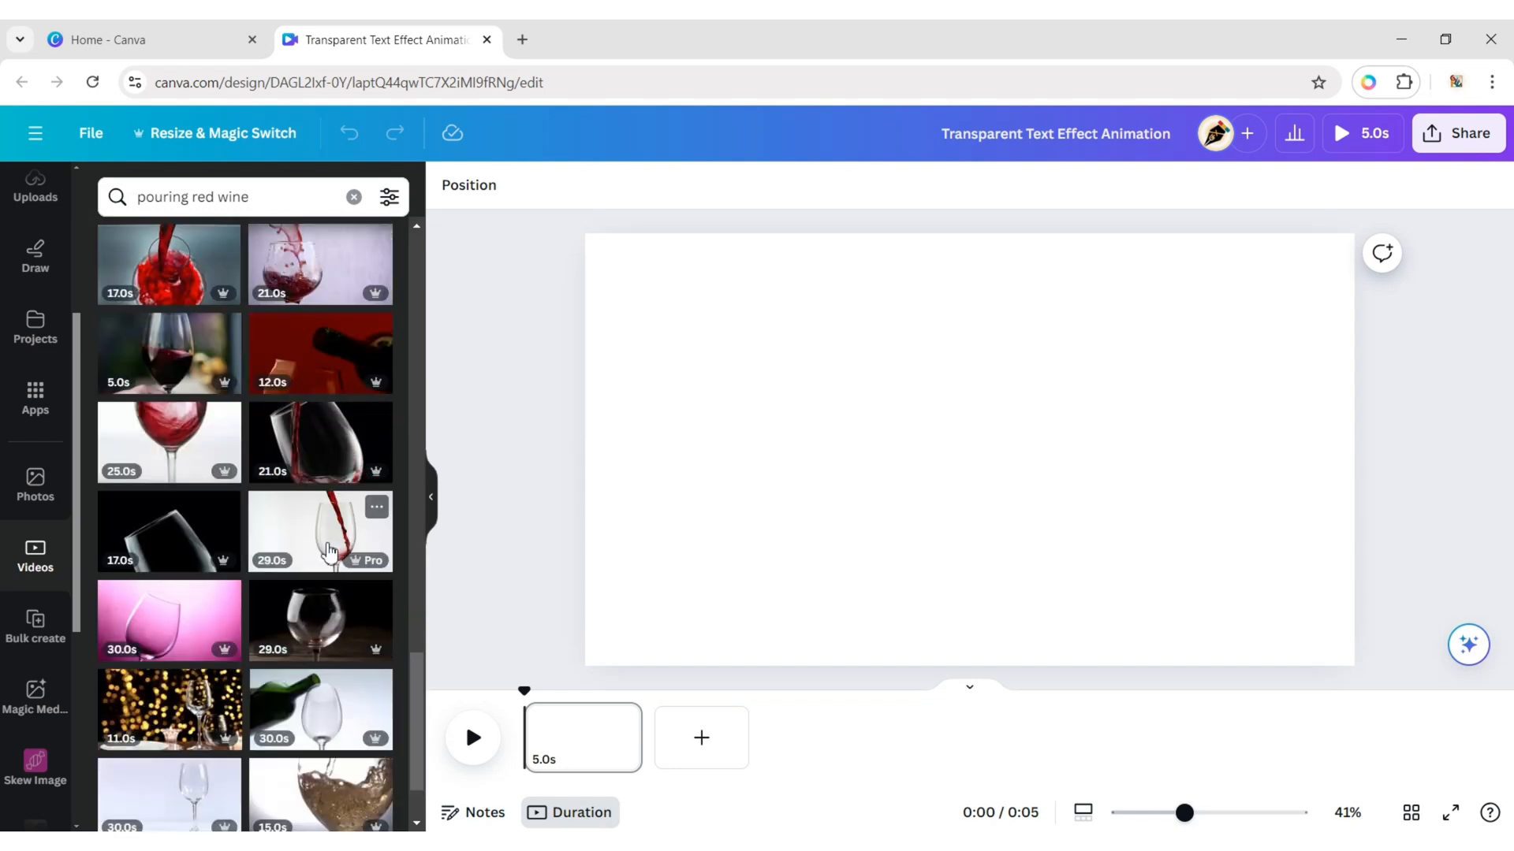
Add the white-background wine-pouring clip and edit it to remove its background, enlarging the glass
left_click(321, 531)
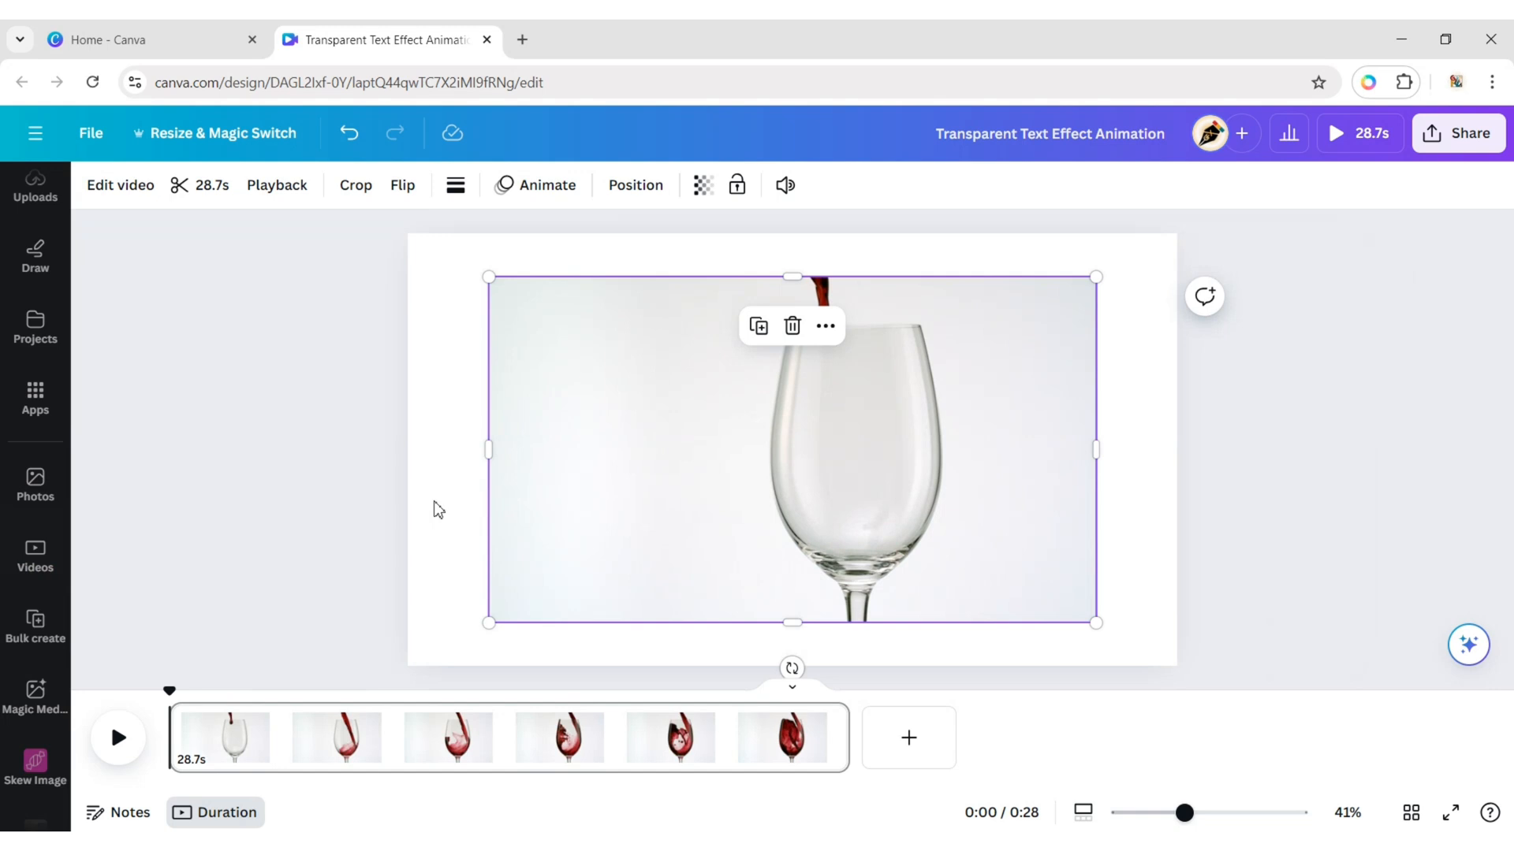
left_click(119, 185)
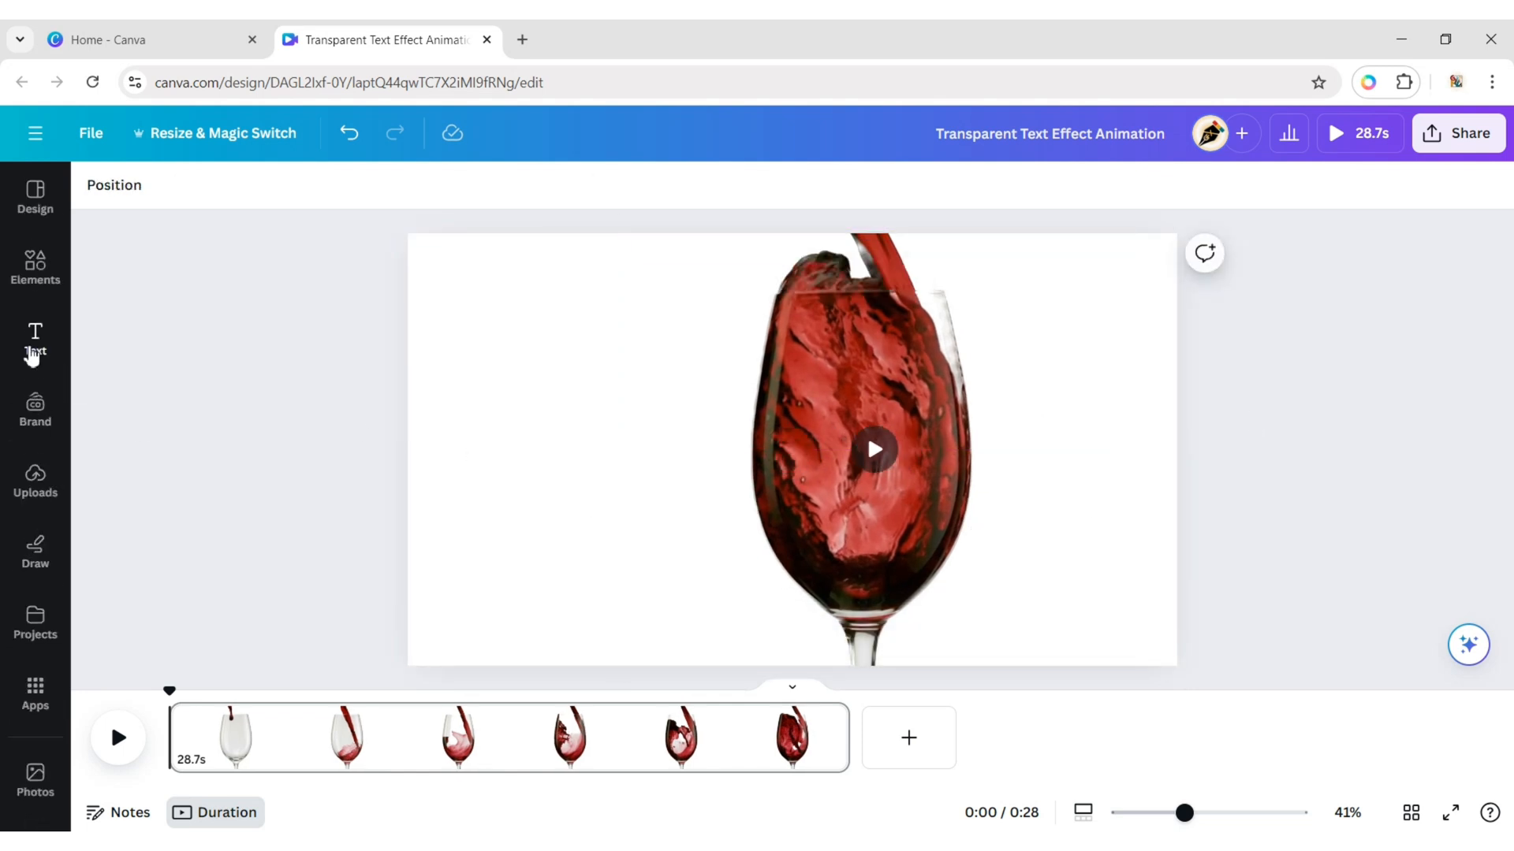
Add a WINE text box in the Mango AC font at size 480 across the page
left_click(35, 340)
type("wine")
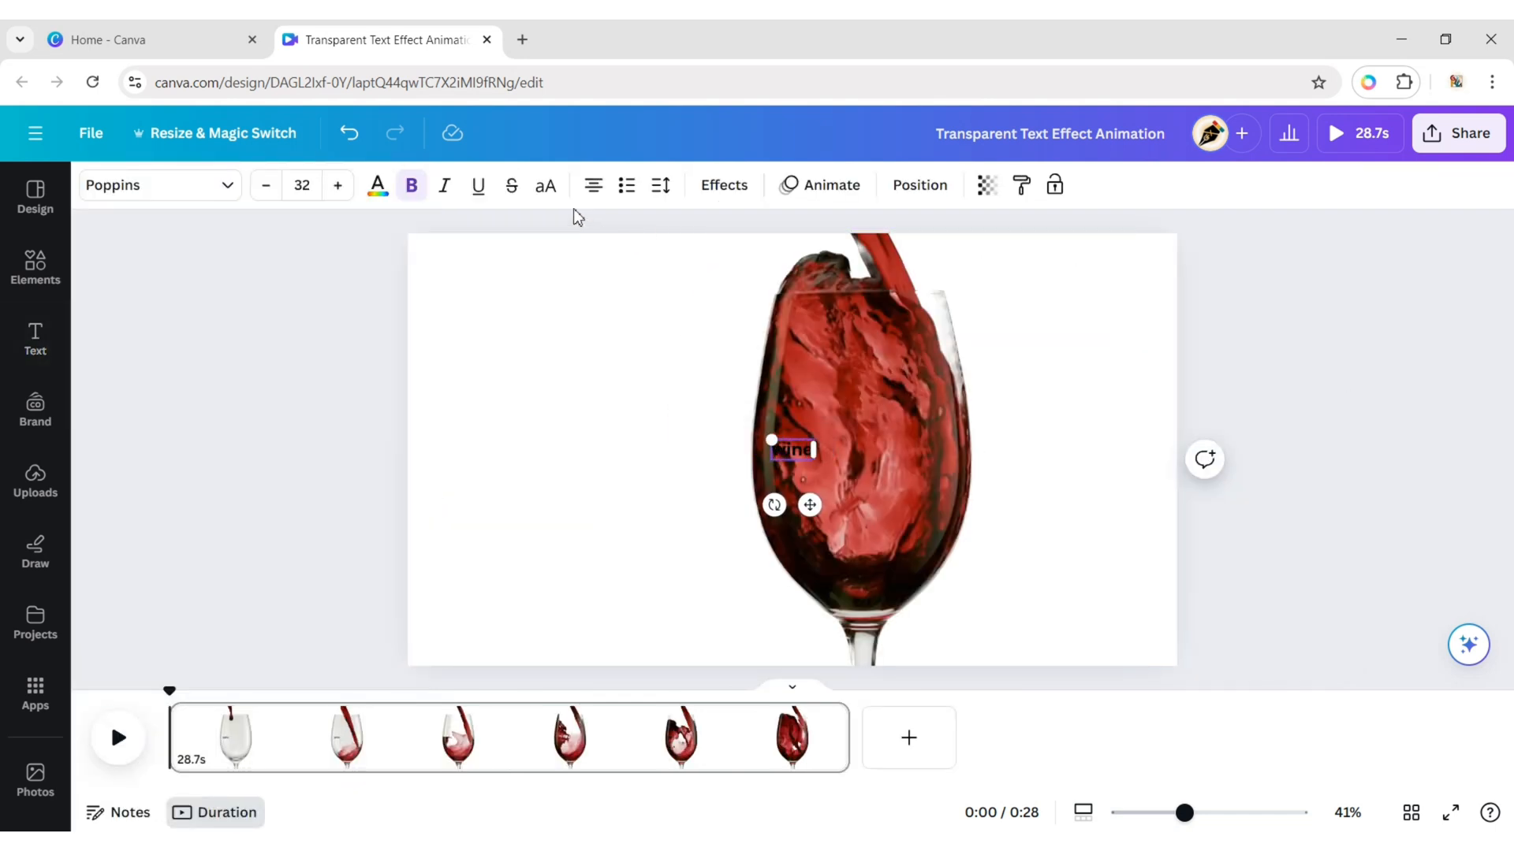
left_click(154, 184)
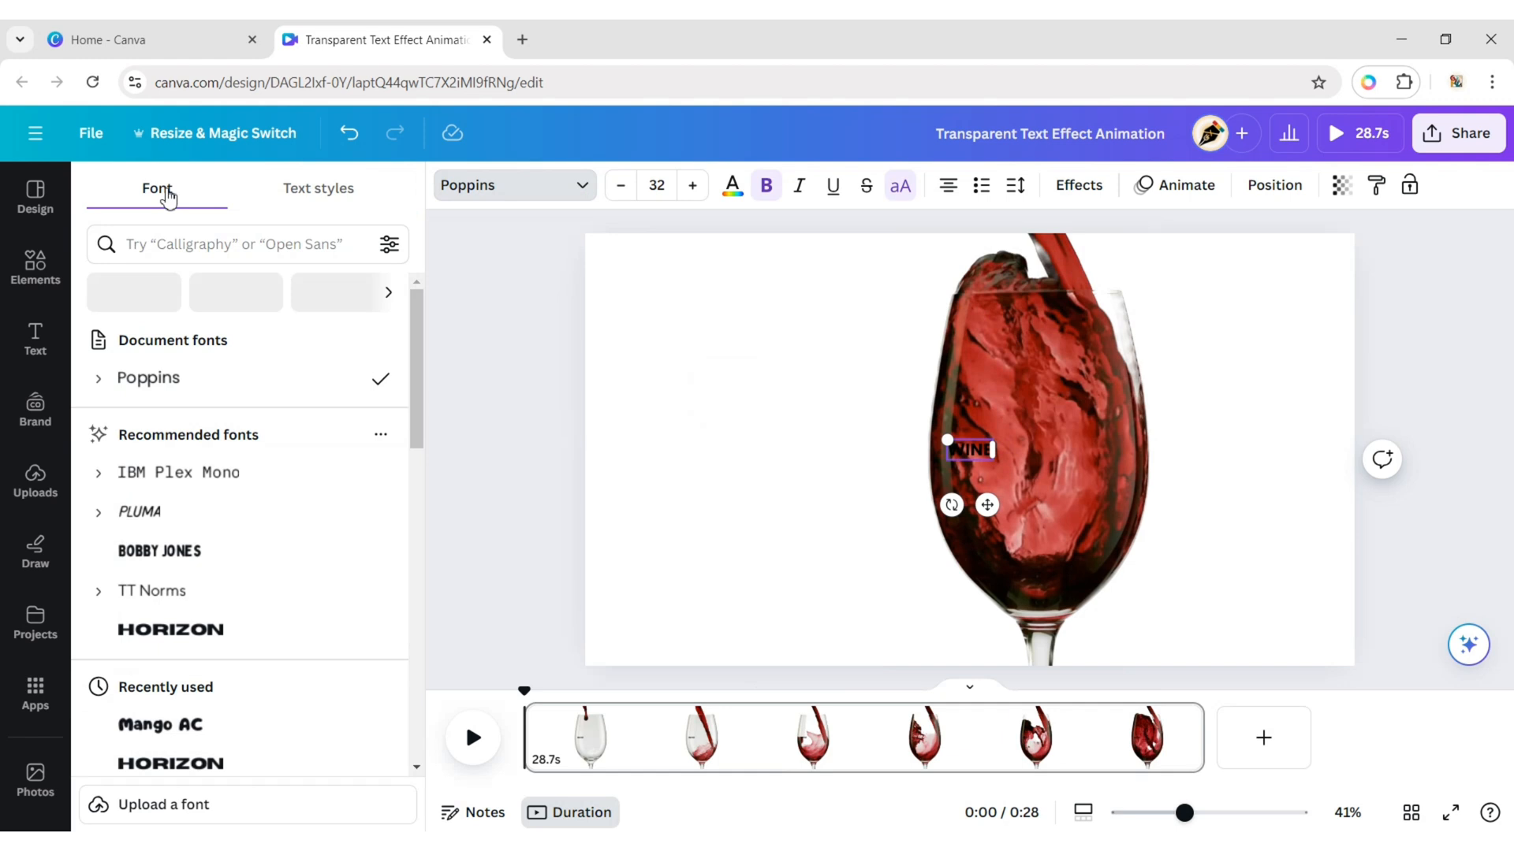
left_click(161, 725)
type("480")
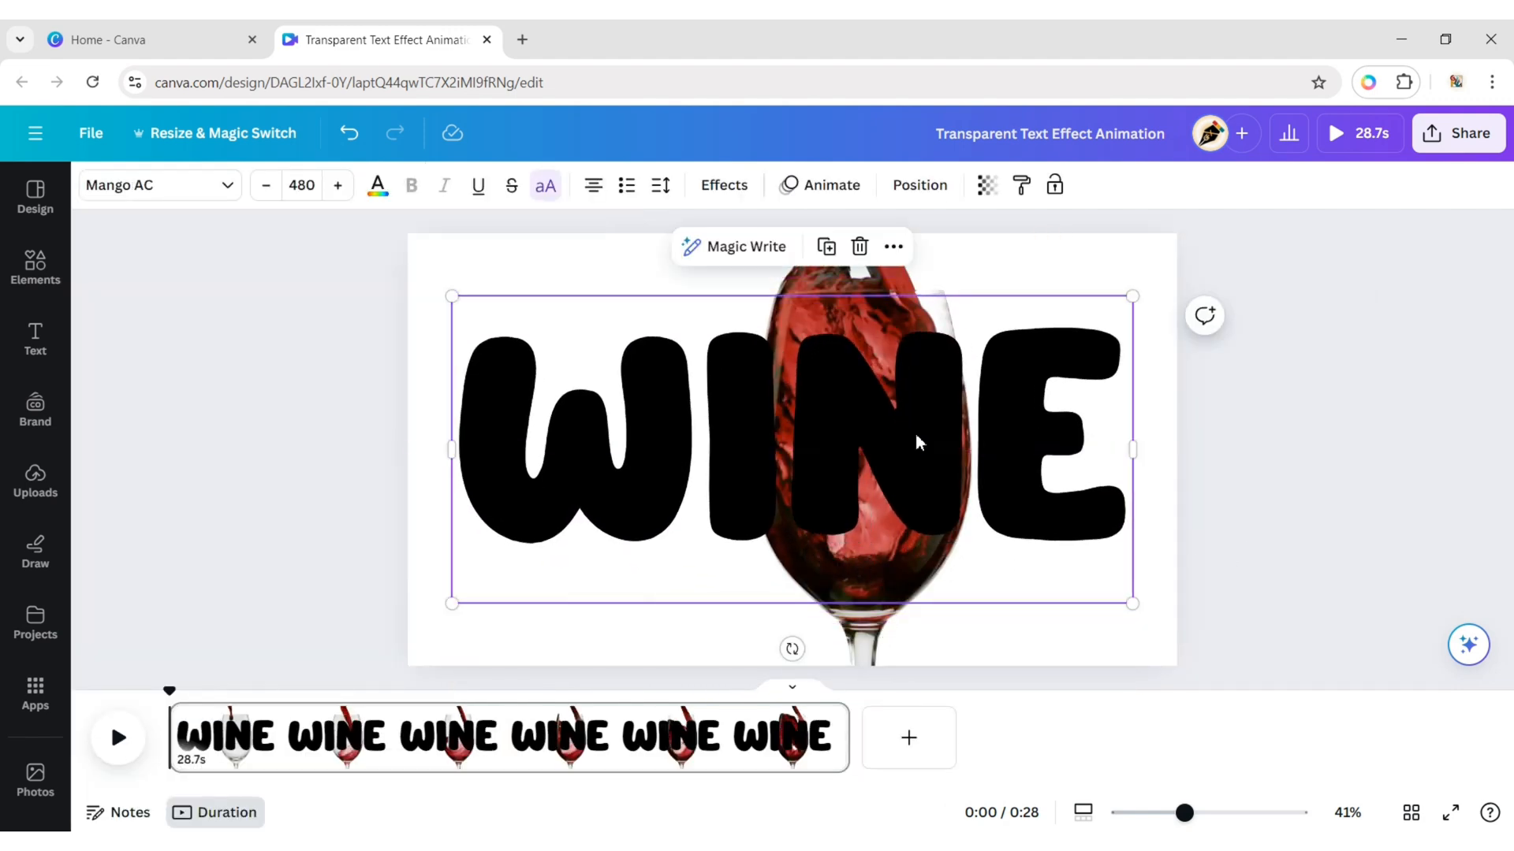
Send WINE behind the glass, duplicate it in front, and give the copy the Hollow outline effect
left_click(917, 184)
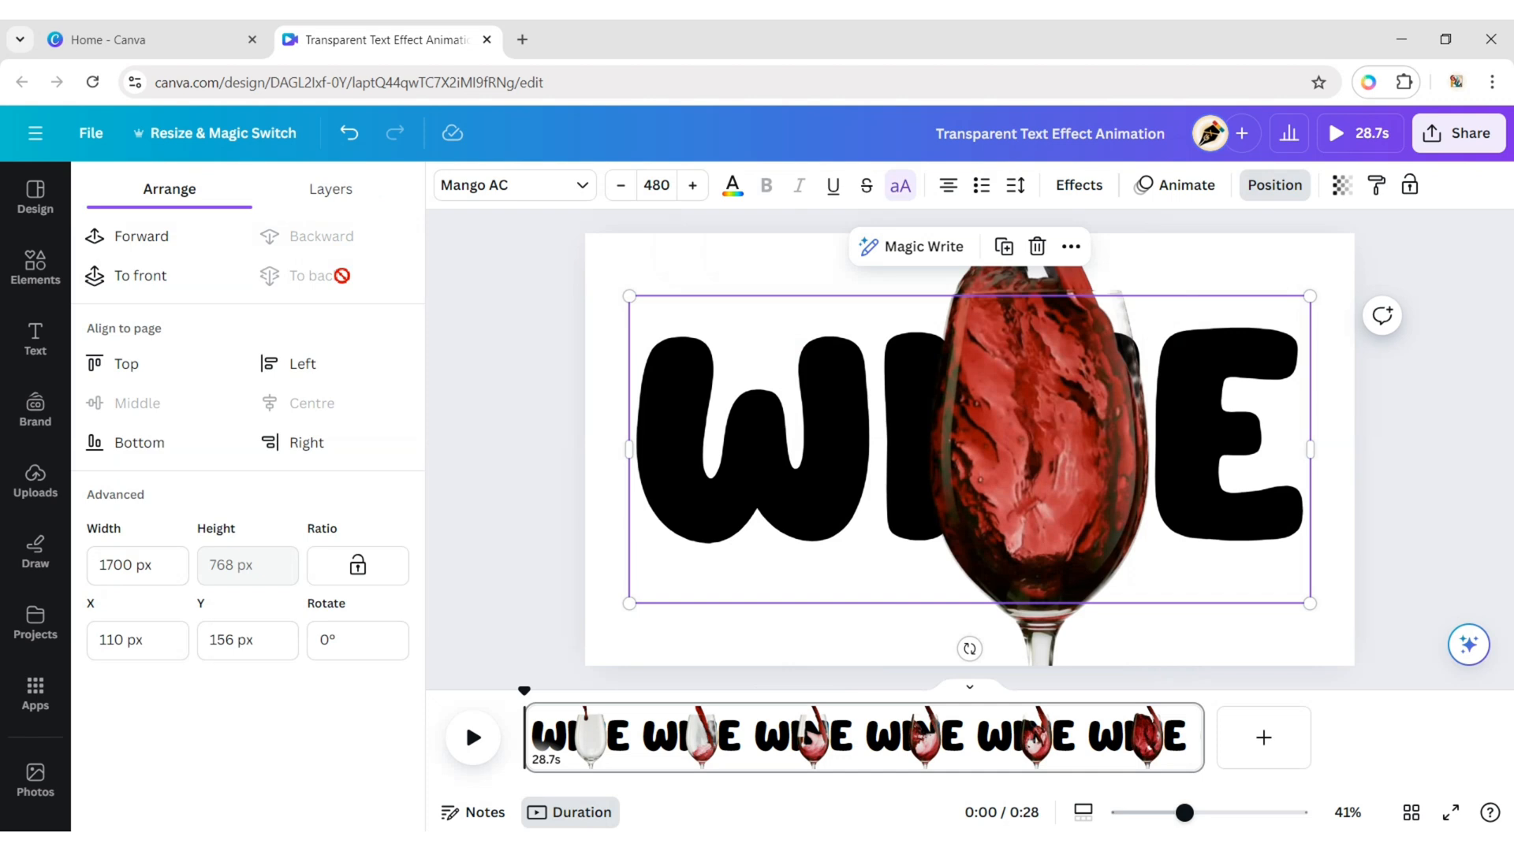
mouse_move(1003, 248)
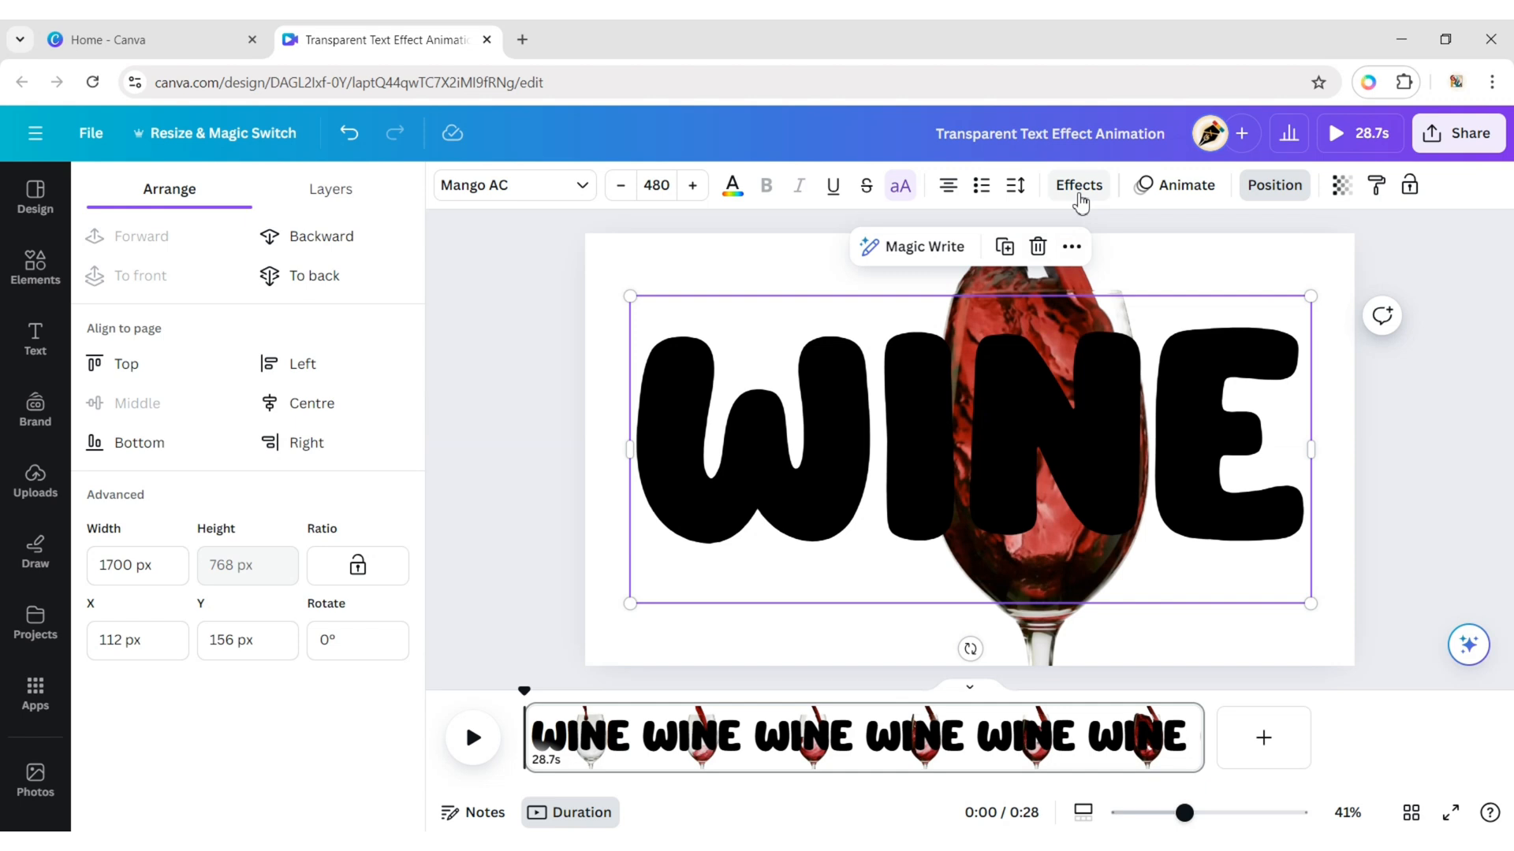
left_click(1078, 184)
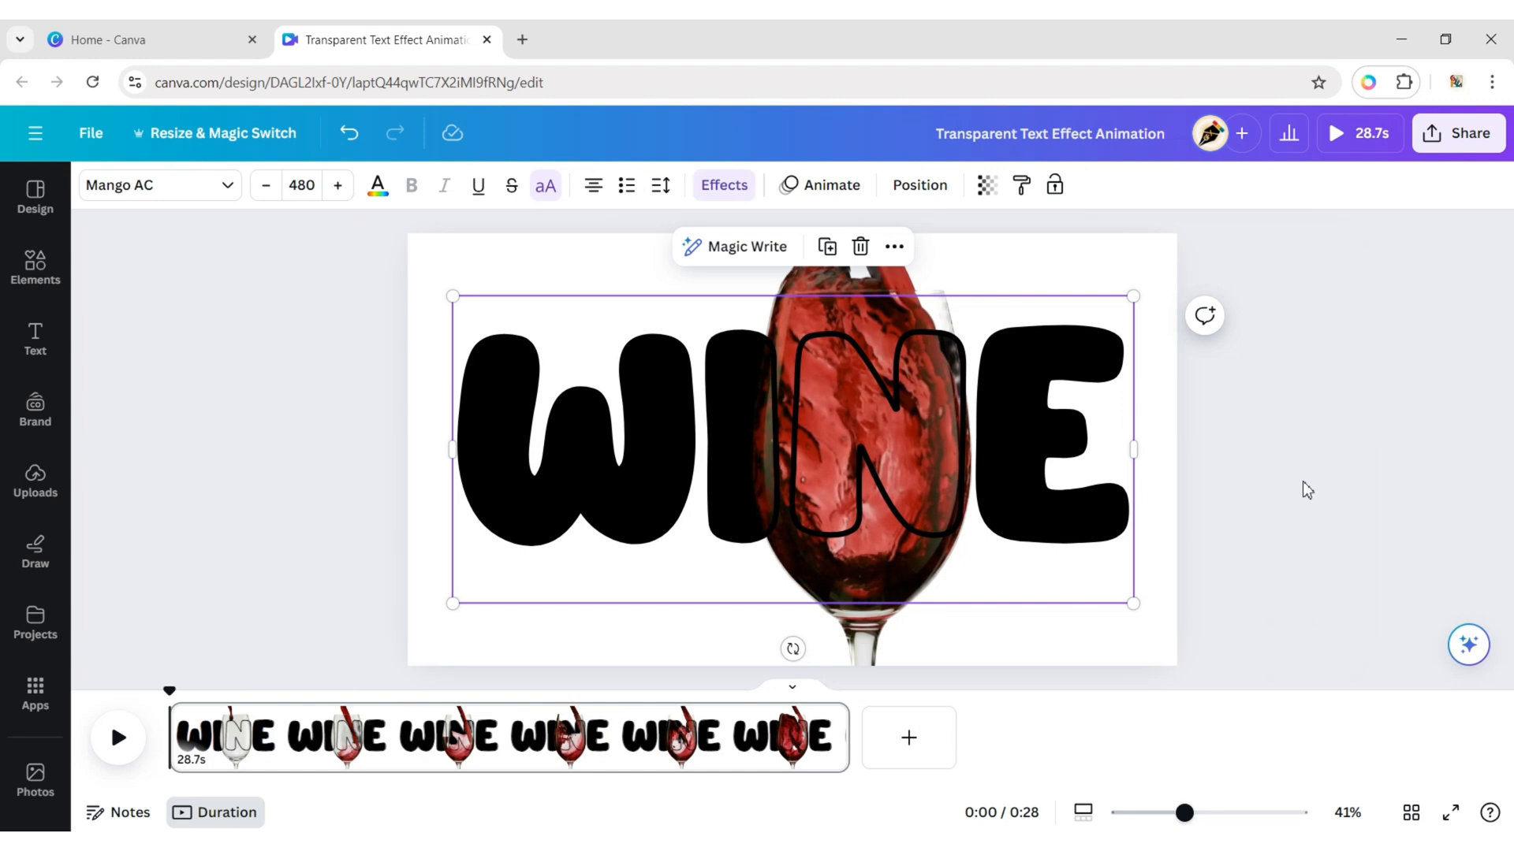
left_click(850, 435)
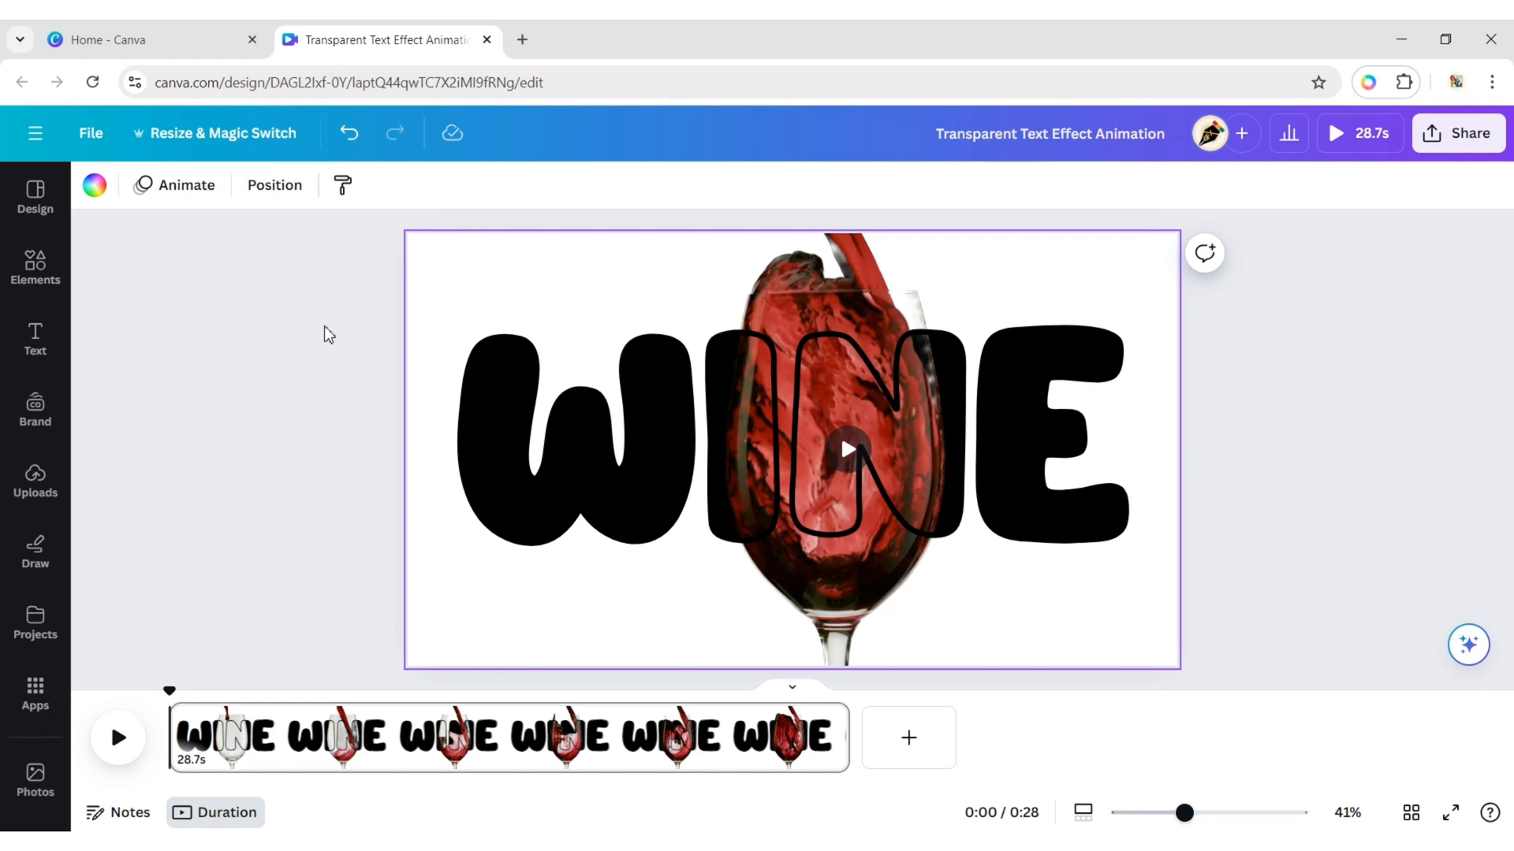
mouse_move(136, 235)
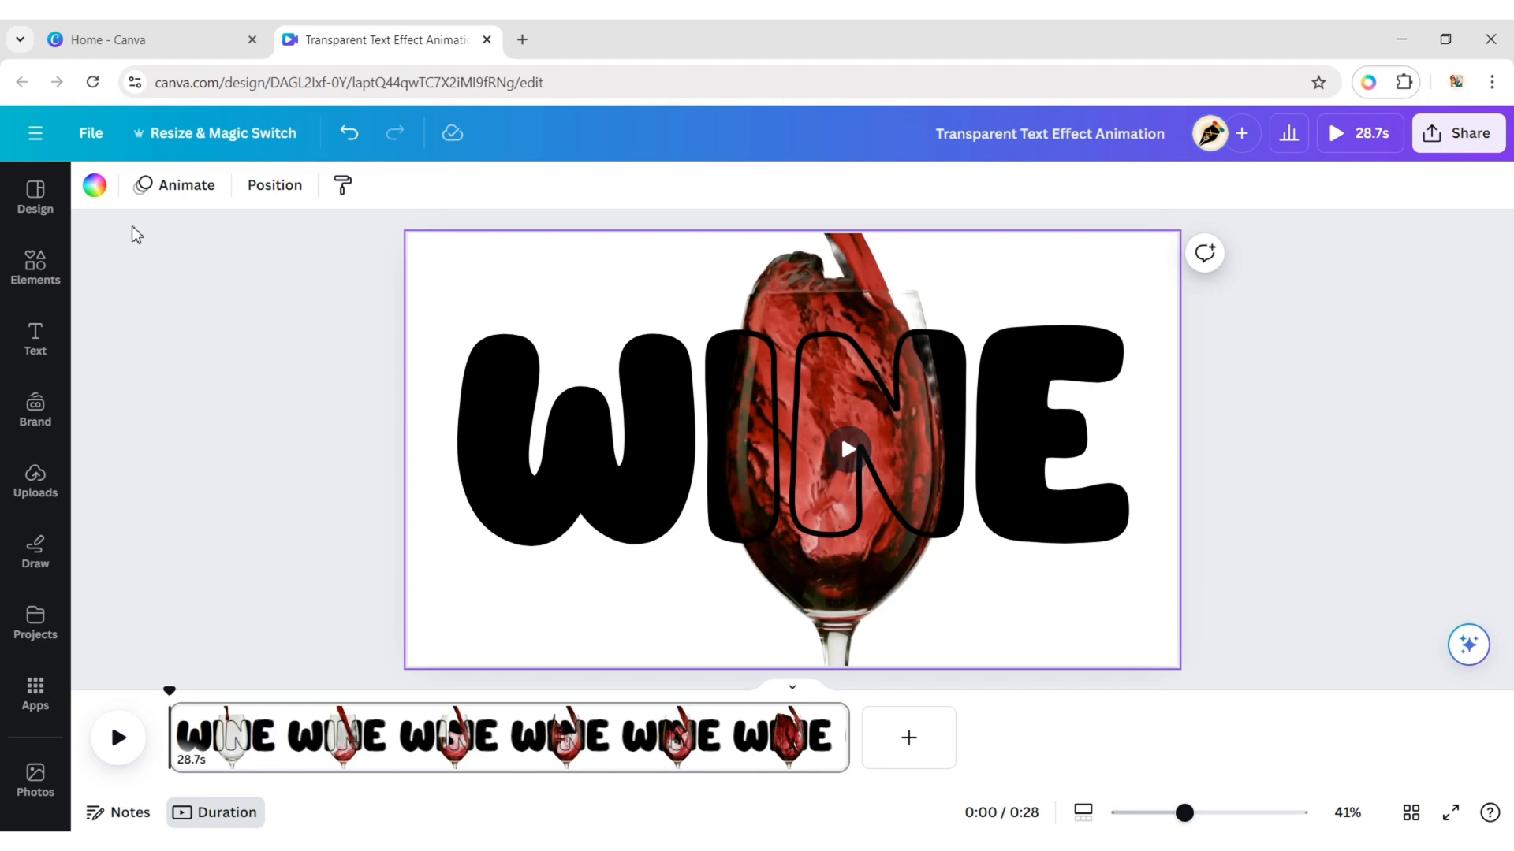
Make the page background pale pink and preview playback, pausing at about nine seconds
left_click(216, 454)
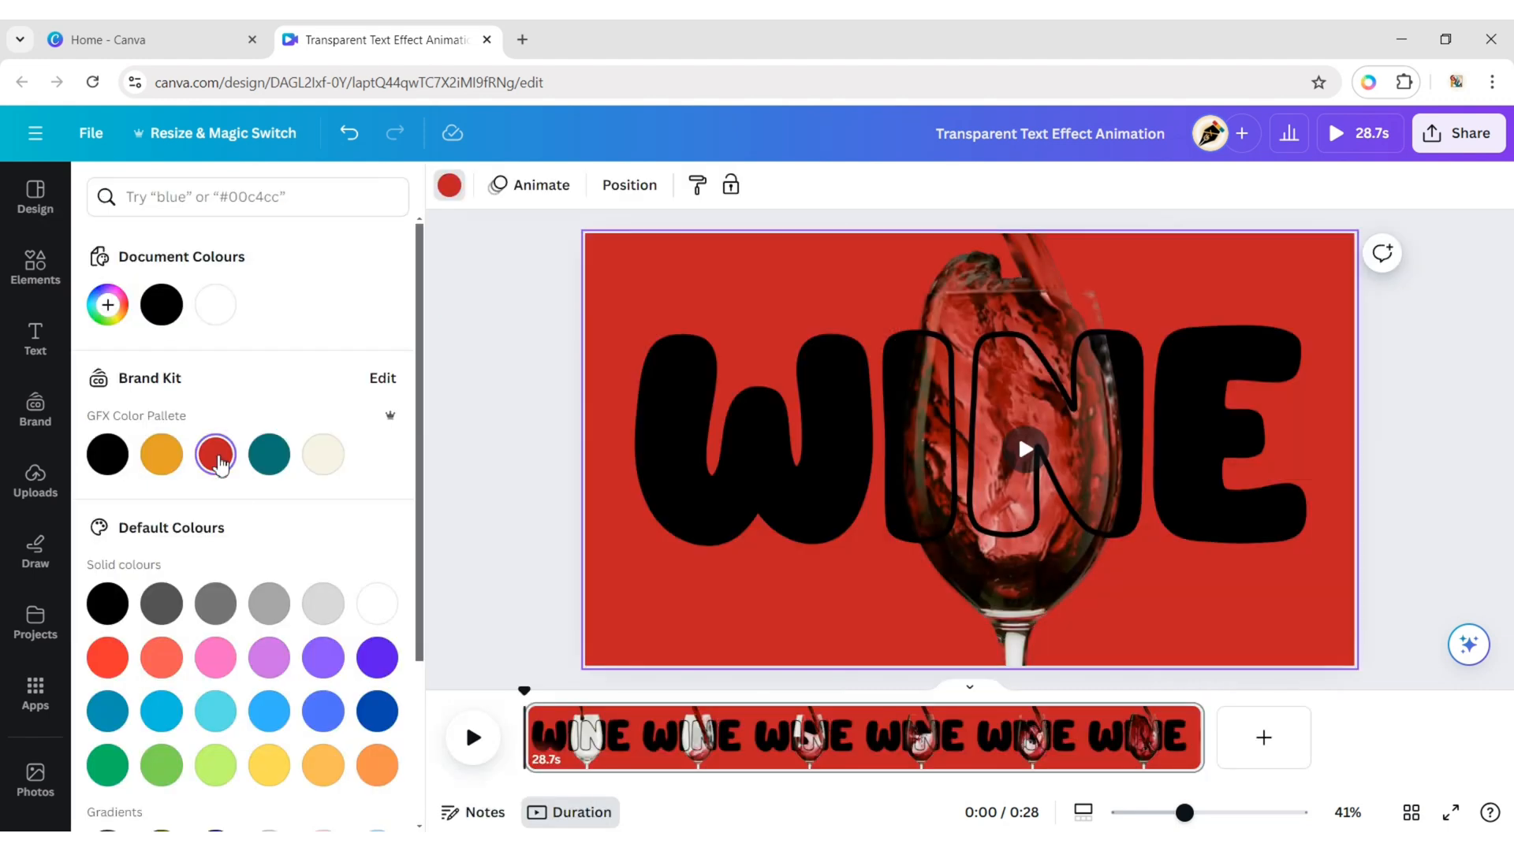
left_click(216, 454)
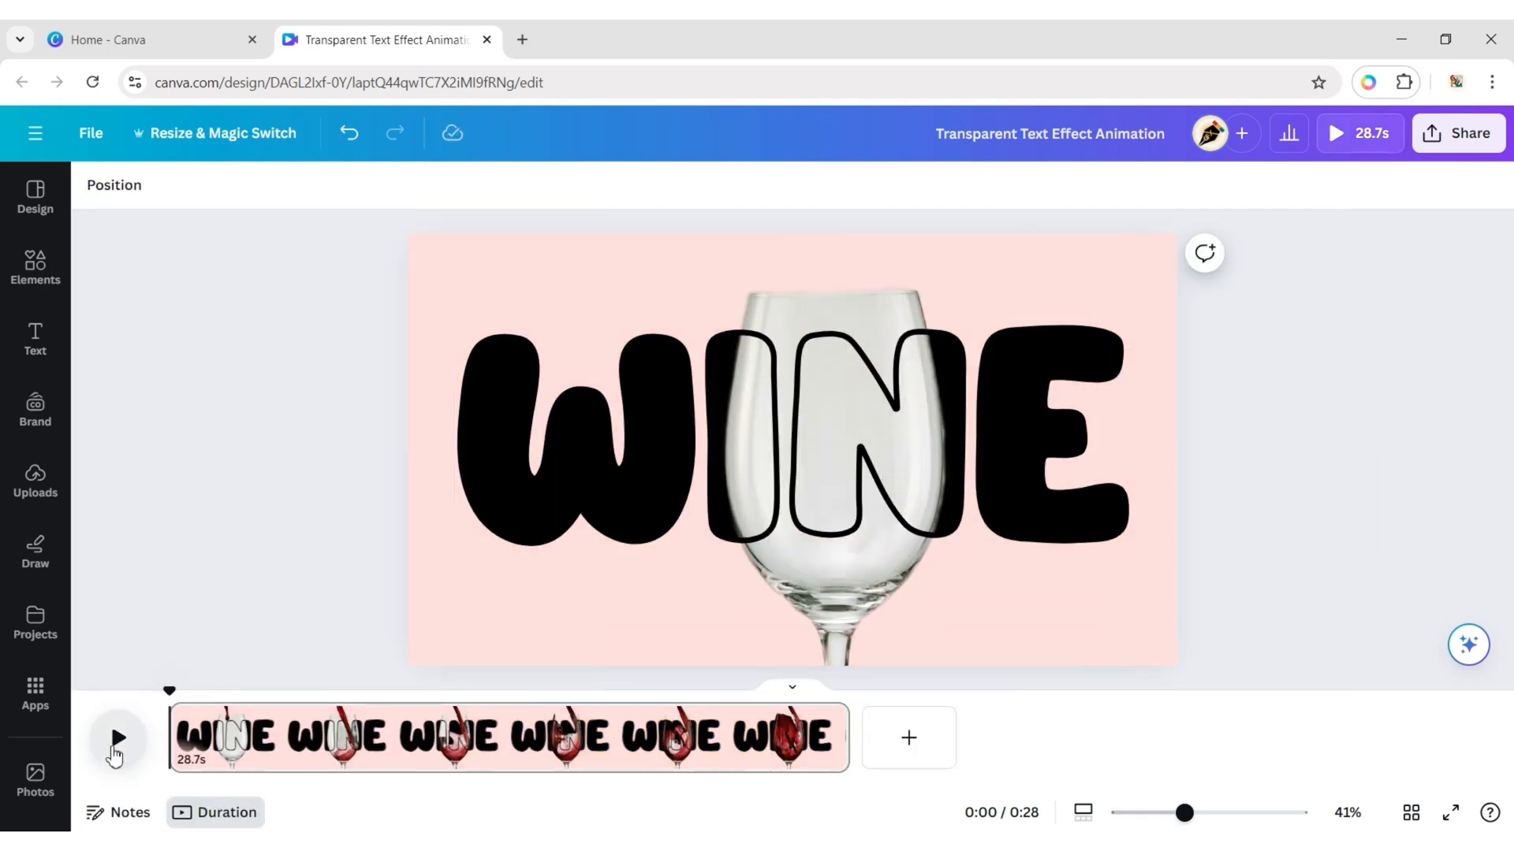
left_click(115, 739)
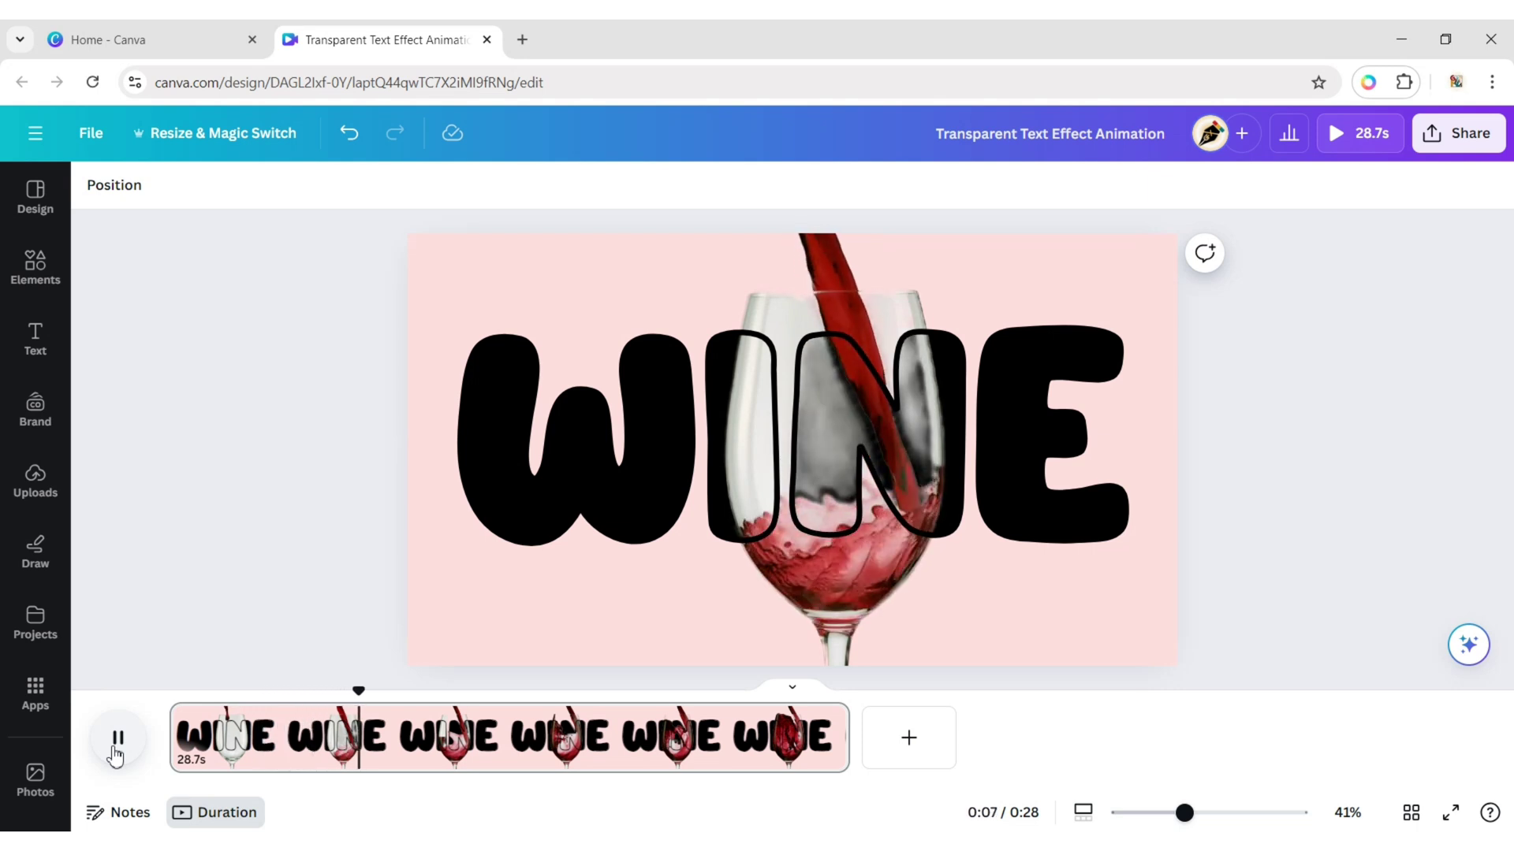
left_click(117, 738)
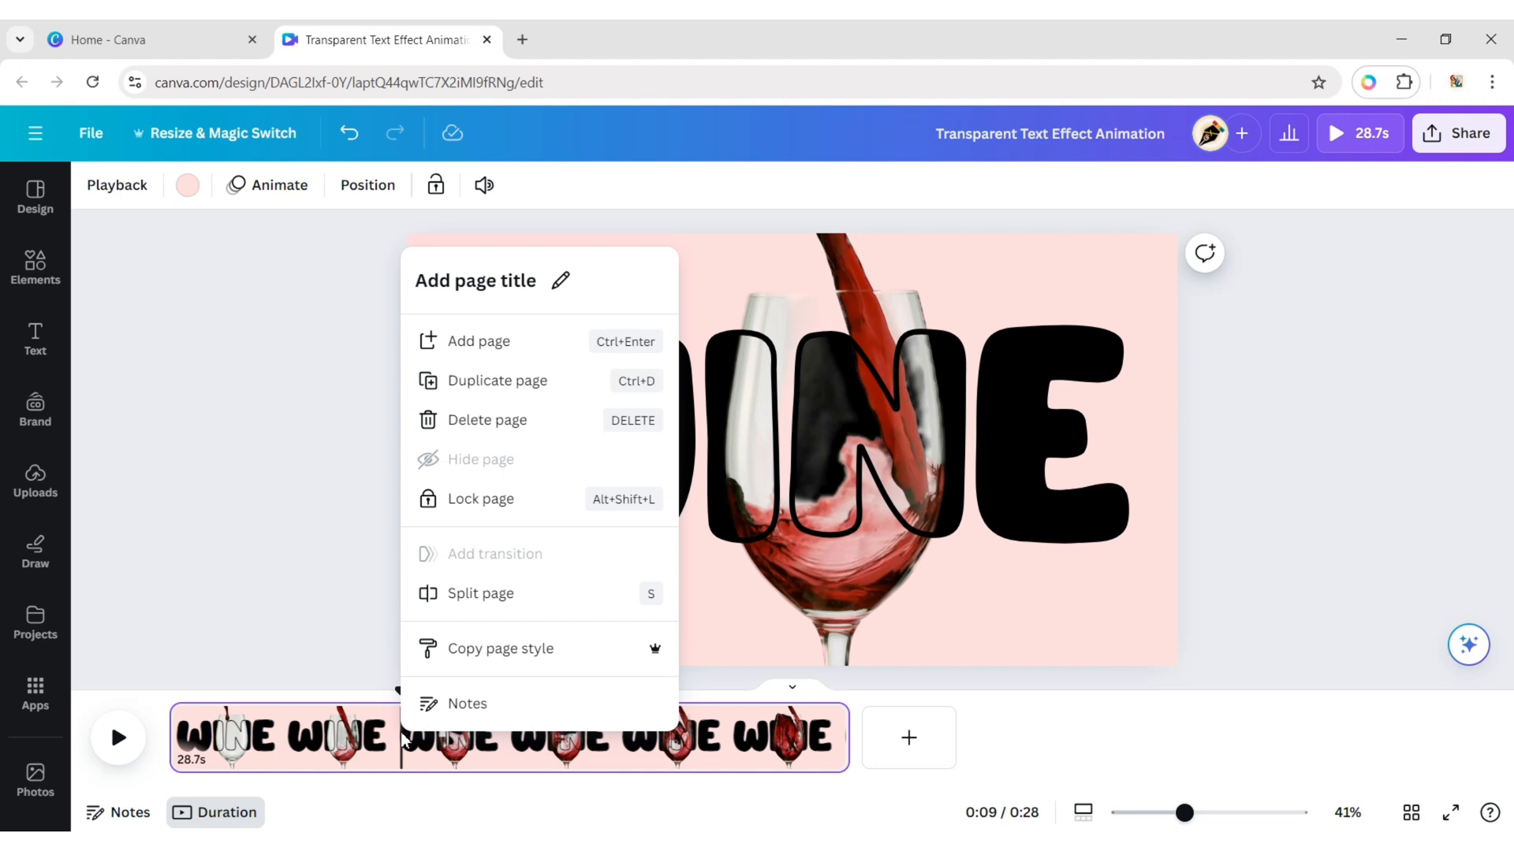
Split the page at the playhead into two pages of 9.8 s and 18.9 s
left_click(481, 593)
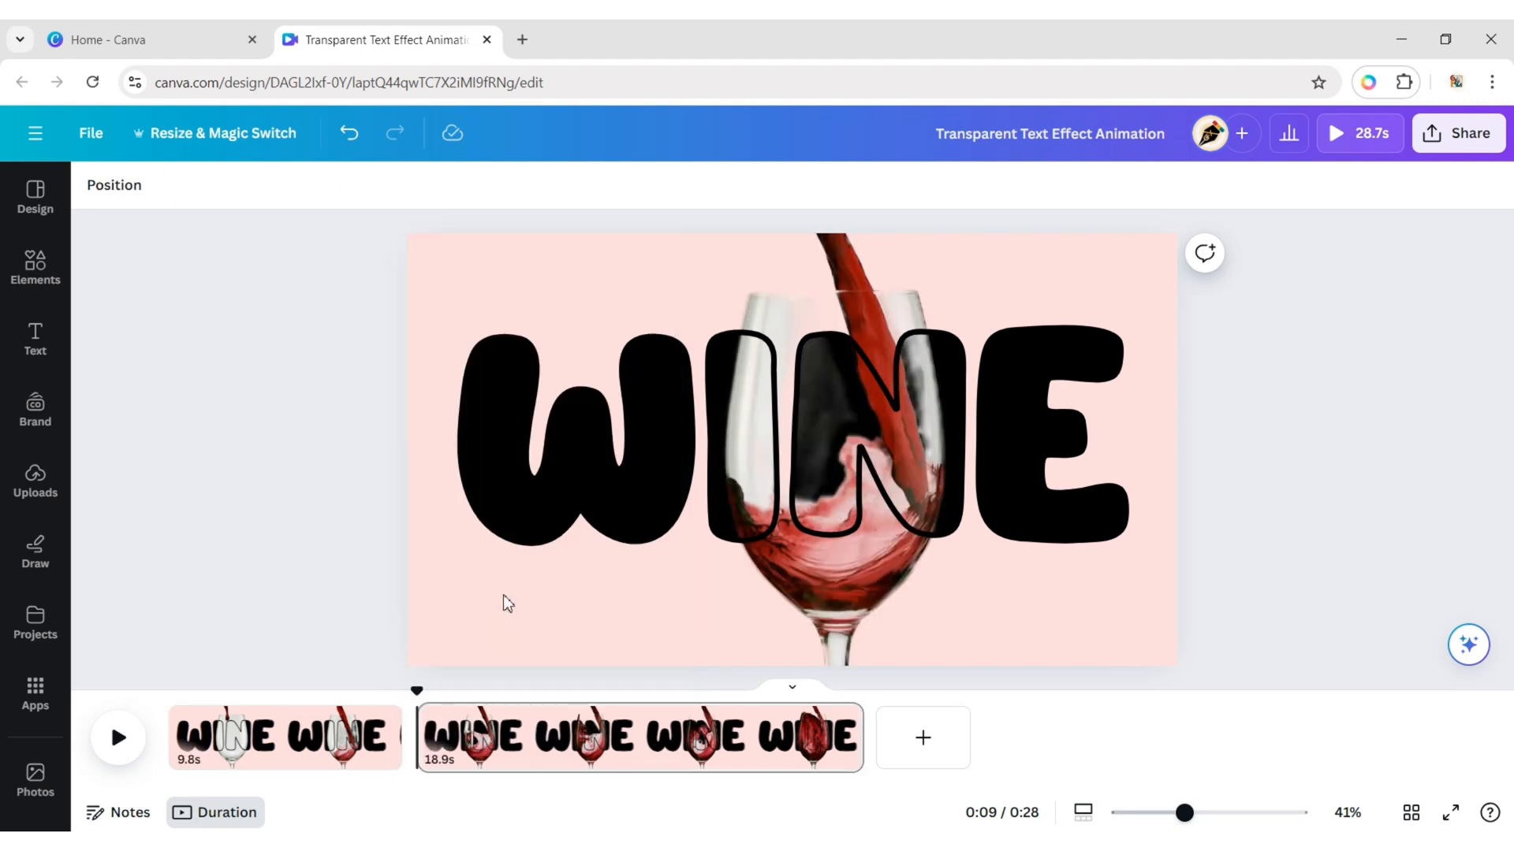
mouse_move(1327, 504)
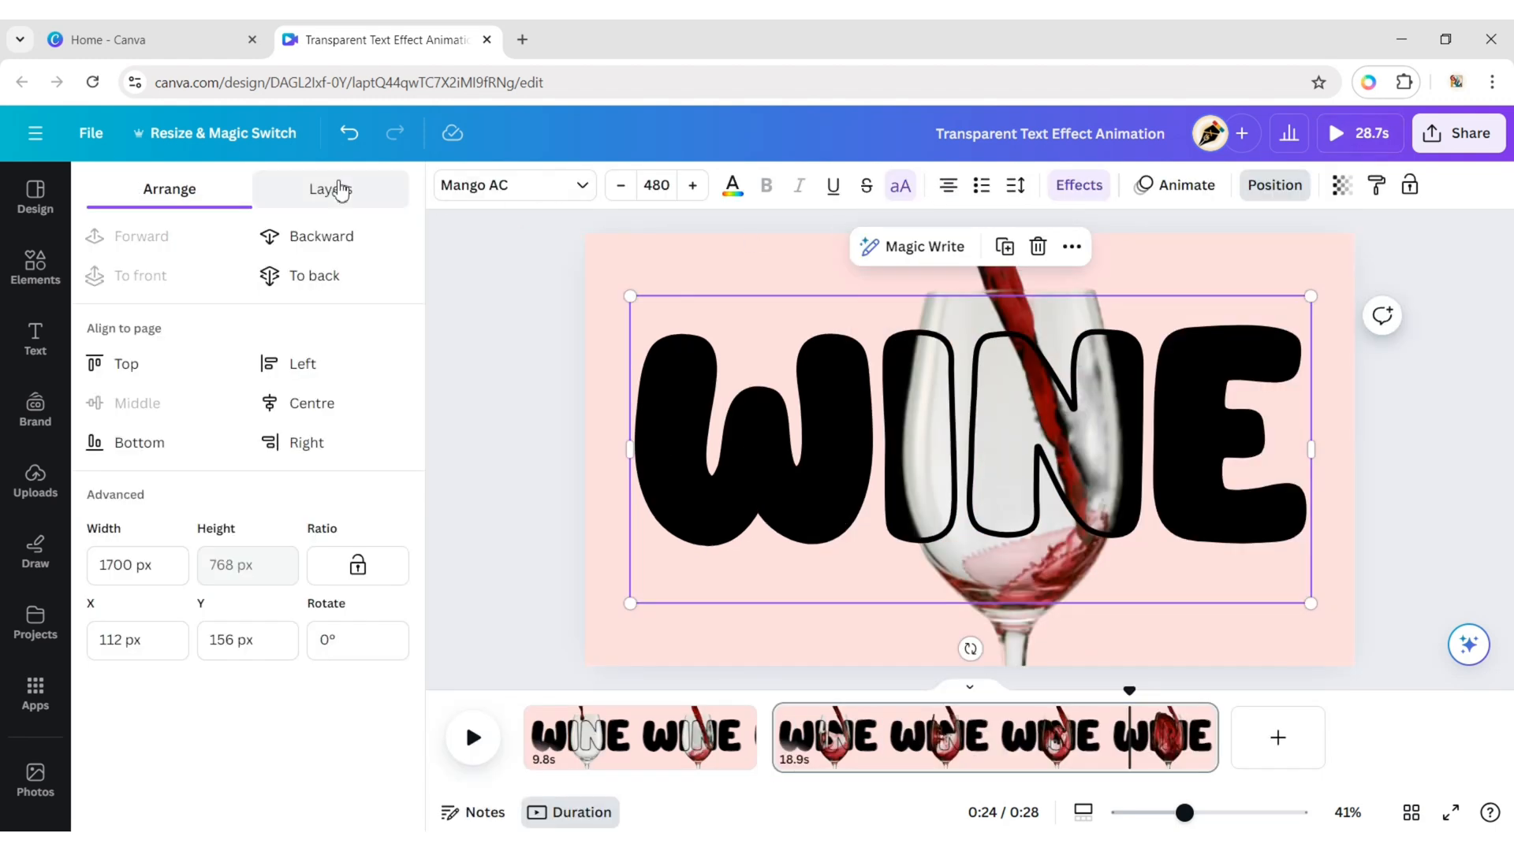
Colour both WINE layers on the second page dark red (#c11d24)
left_click(330, 188)
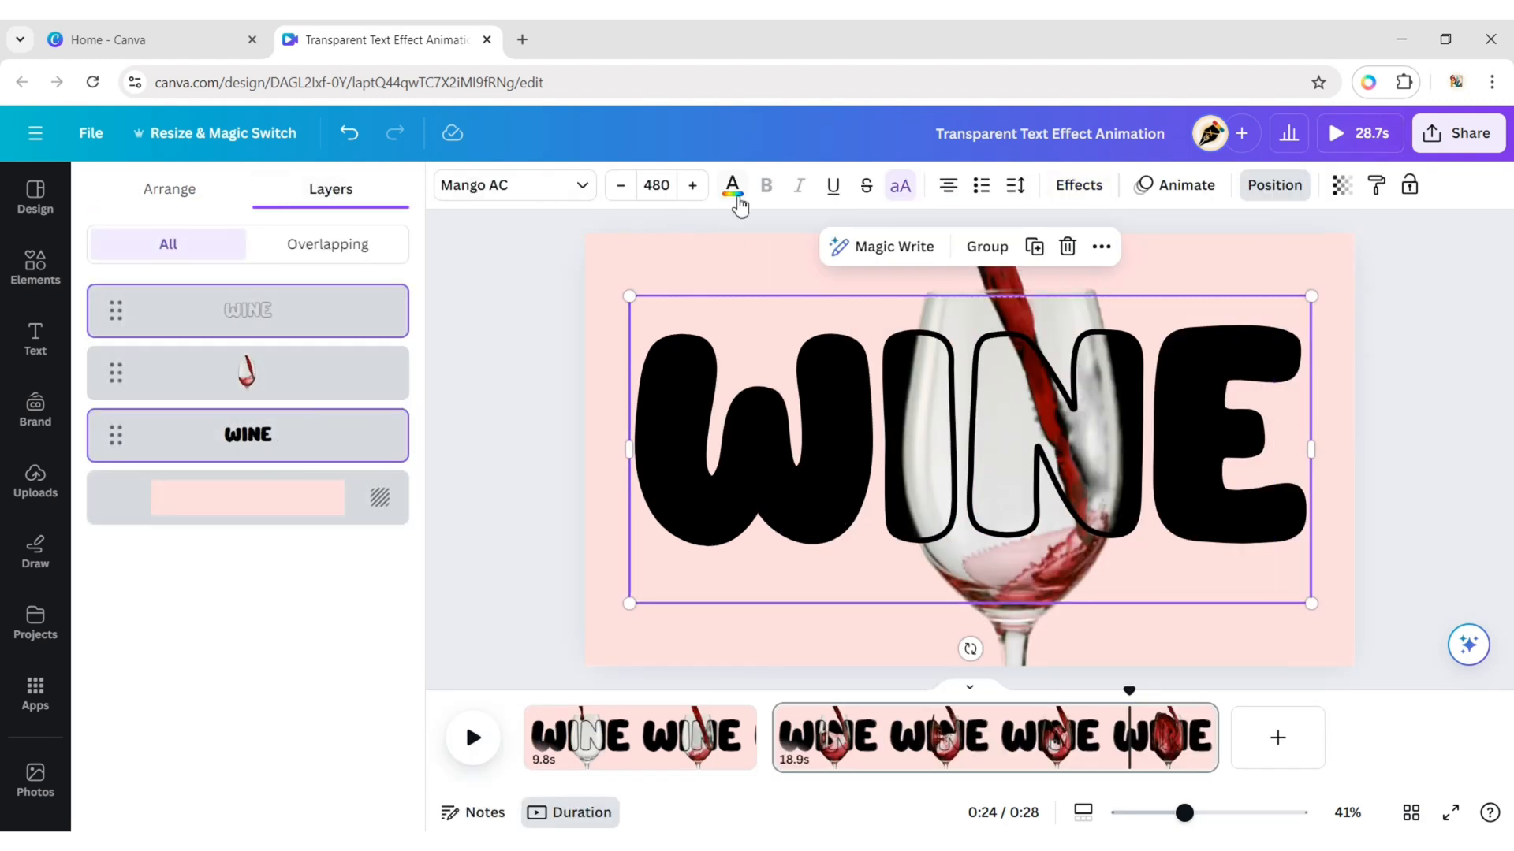
left_click(732, 185)
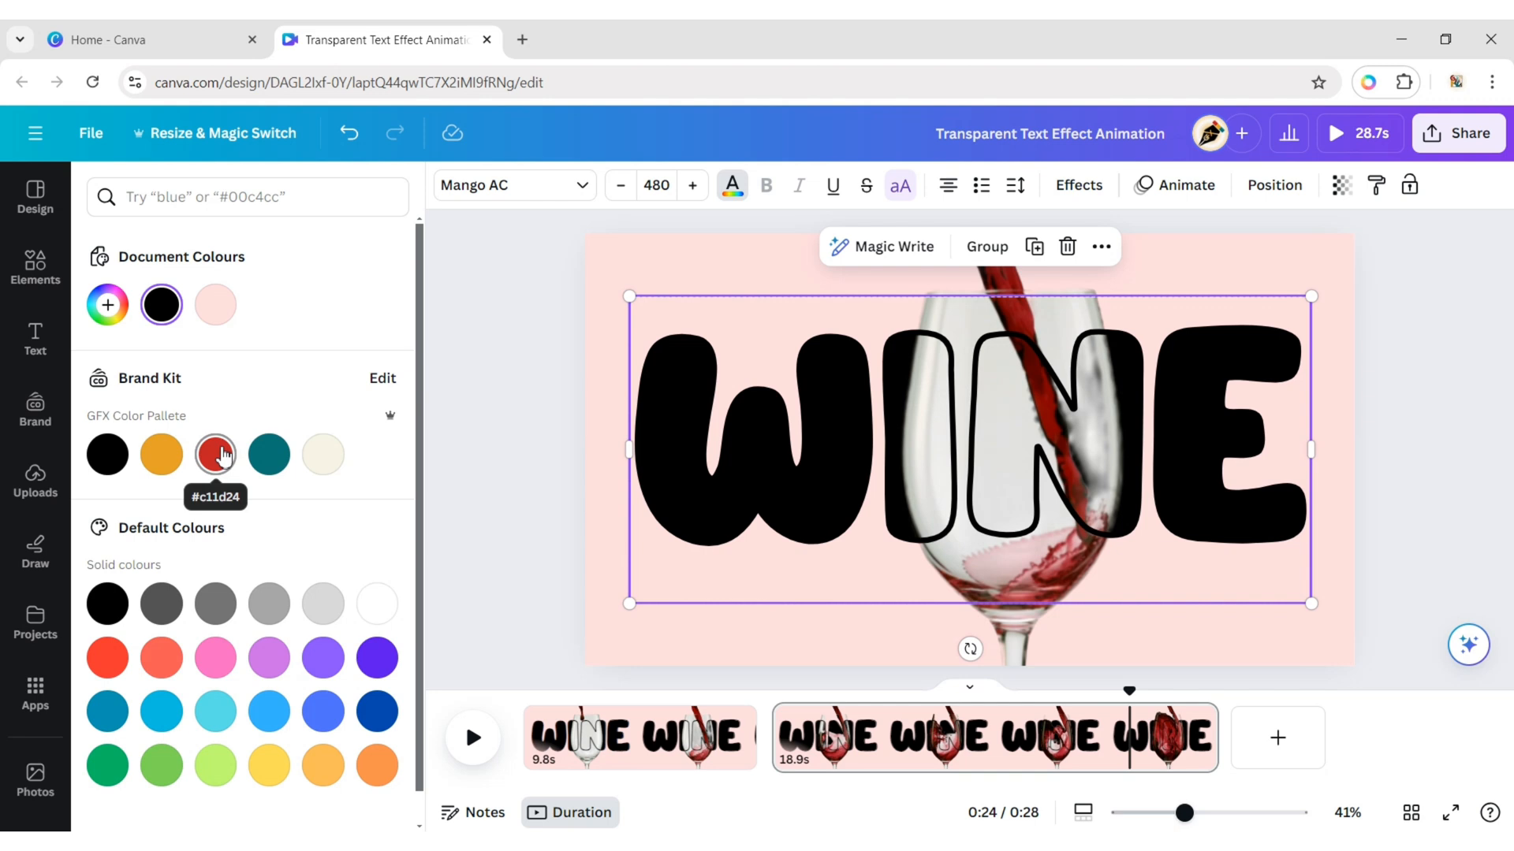
left_click(216, 454)
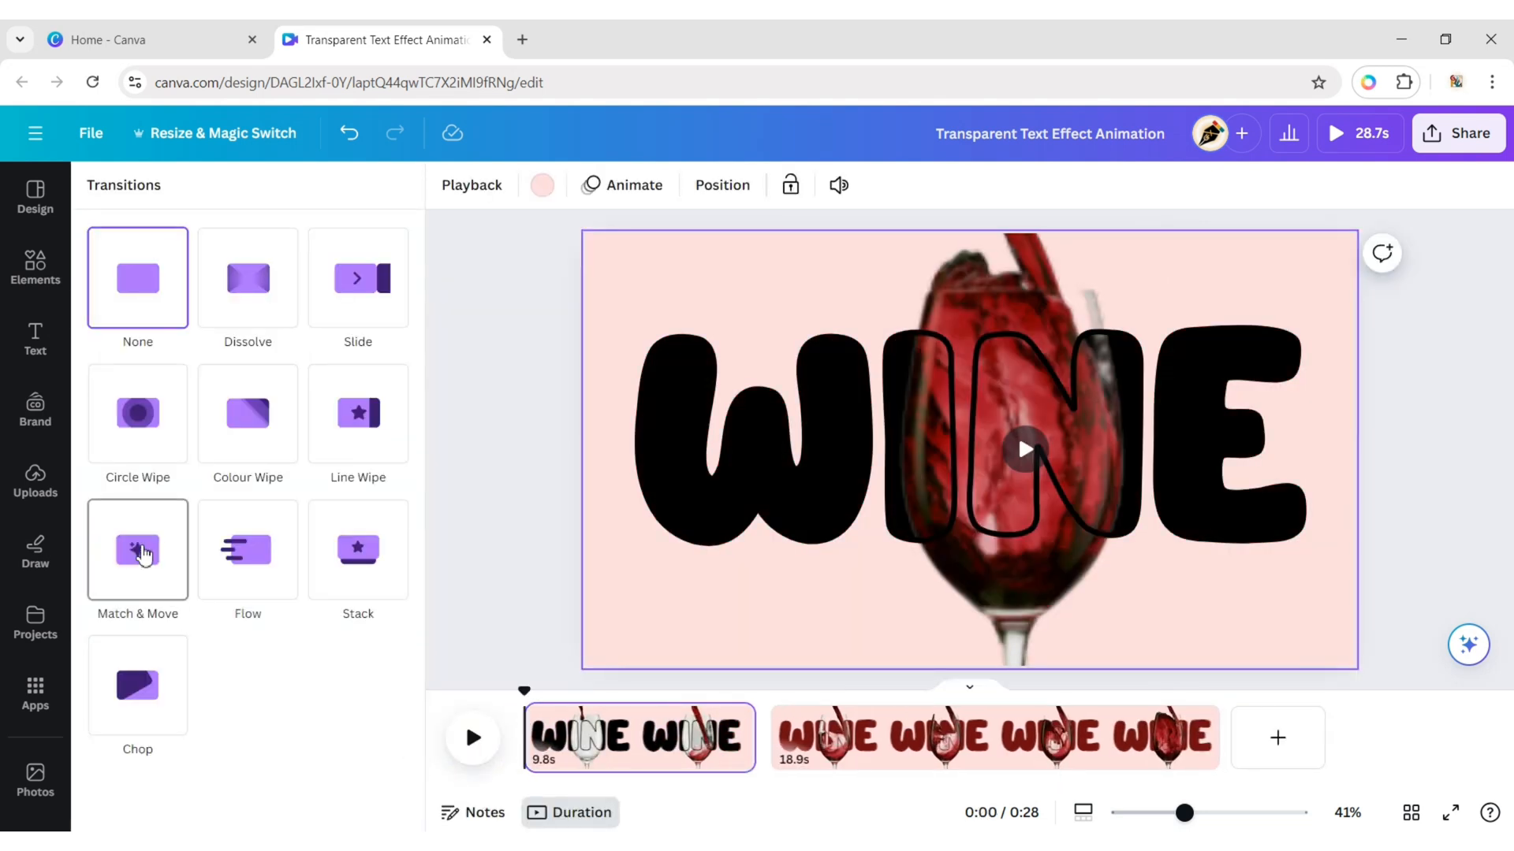
Link the two pages with a 0.5-second Match & Move transition
left_click(137, 550)
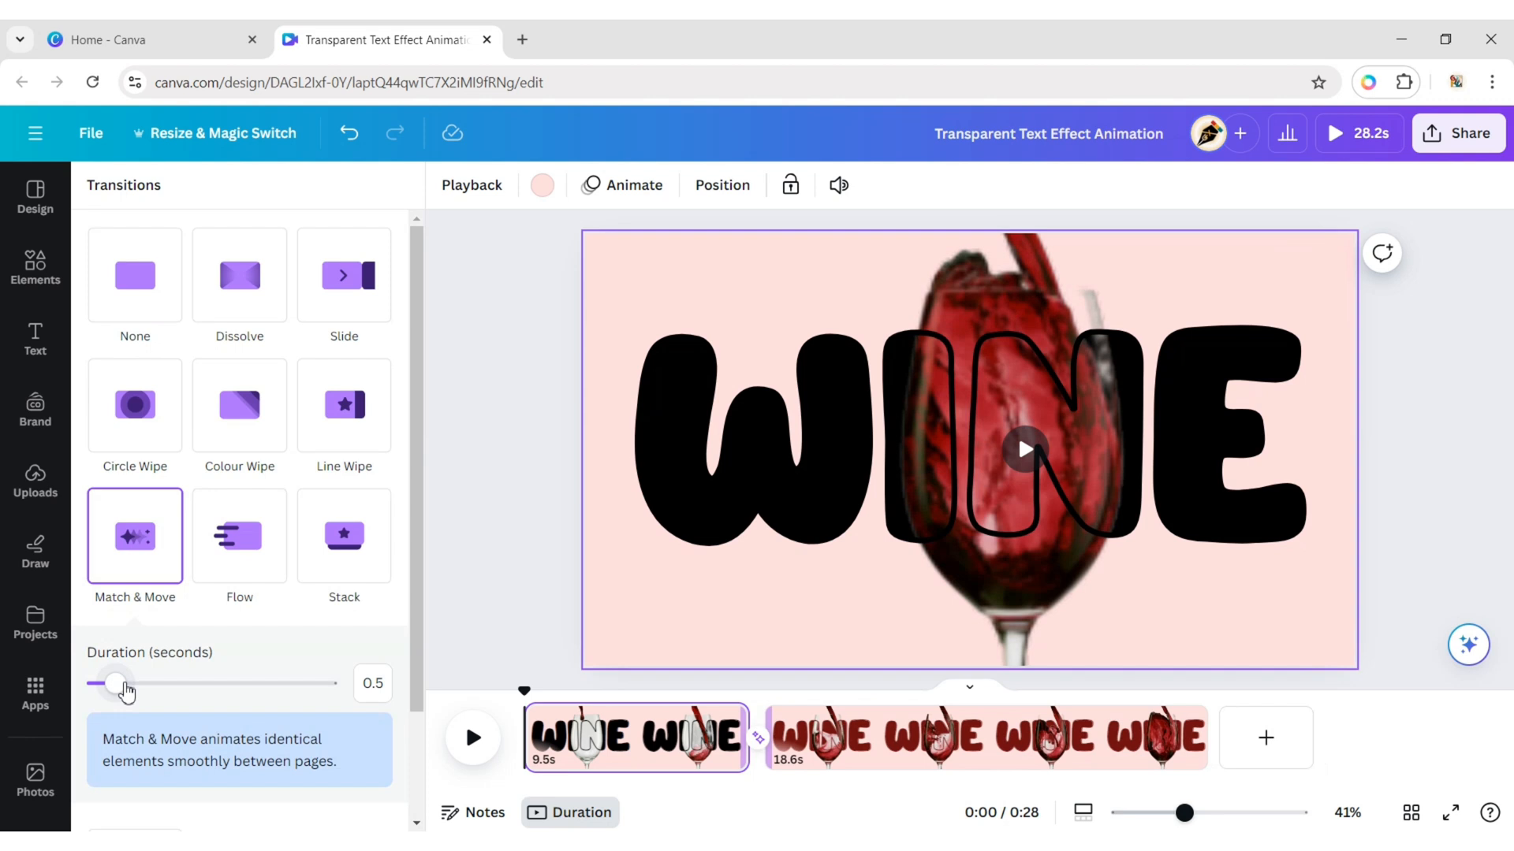